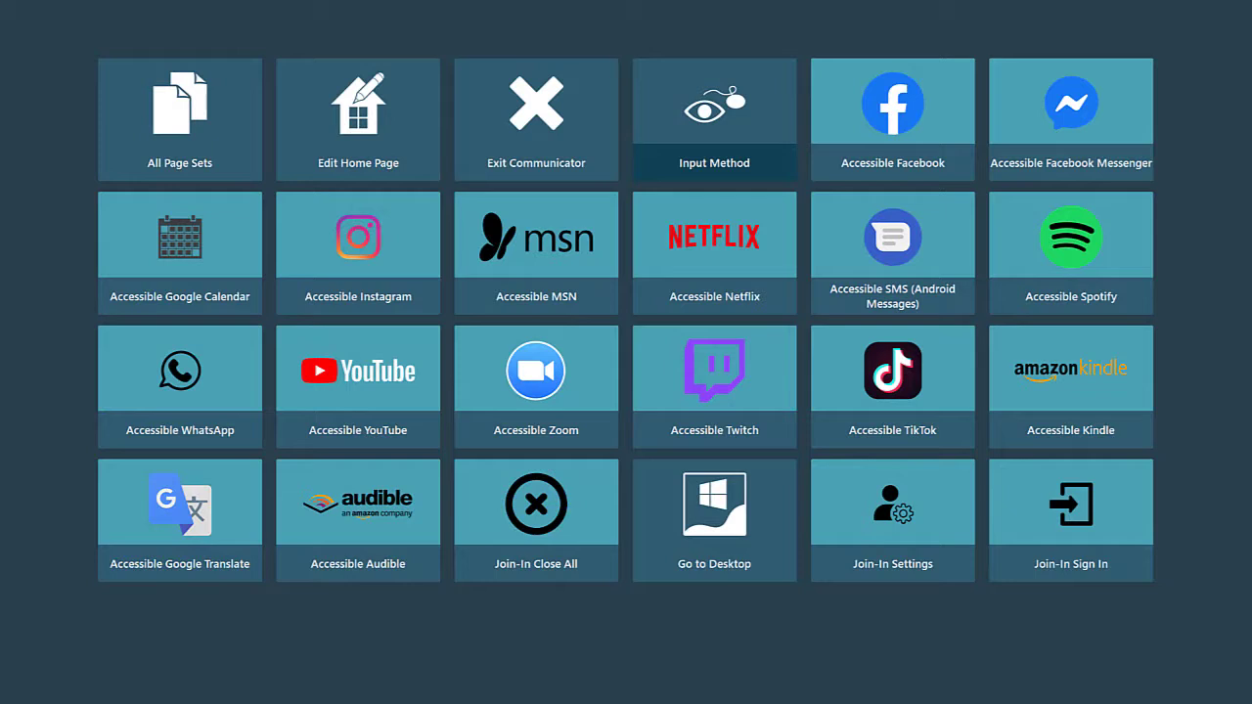
# Step: Launch Accessible Twitch from its tile on the Communicator 5 home page
pyautogui.click(714, 385)
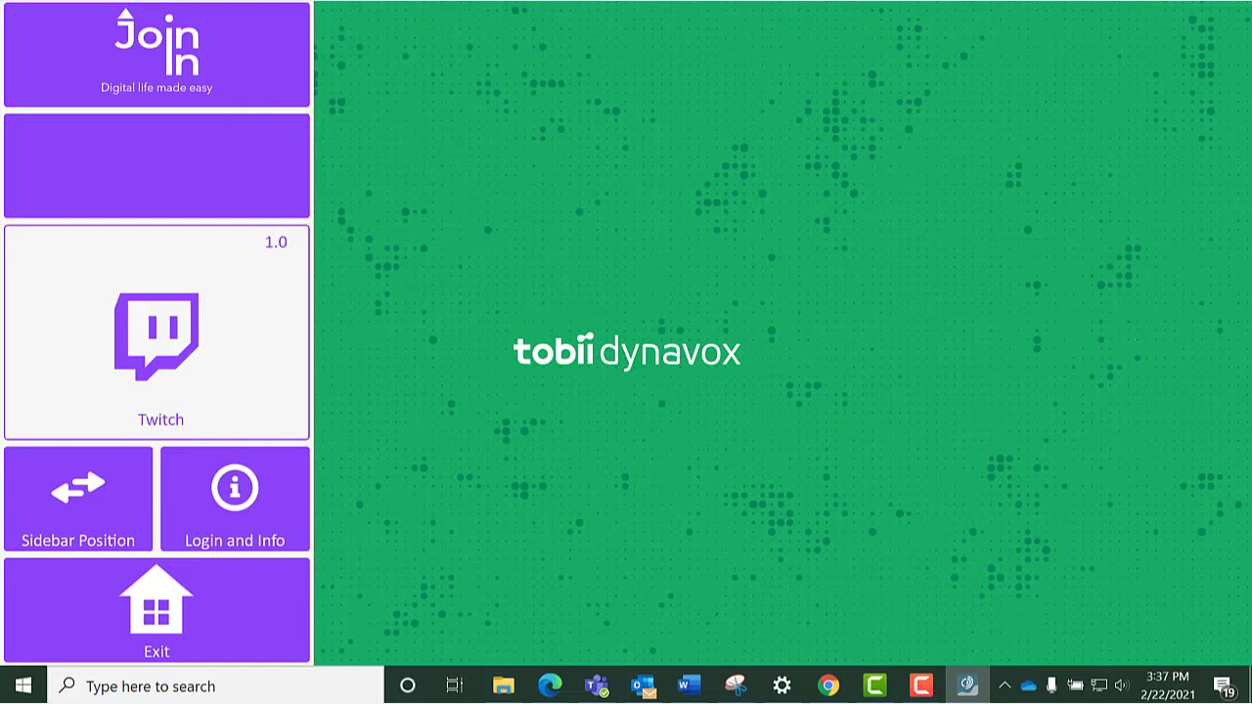
# Step: Move the Join-In sidebar to the right side and start loading Twitch
pyautogui.click(77, 497)
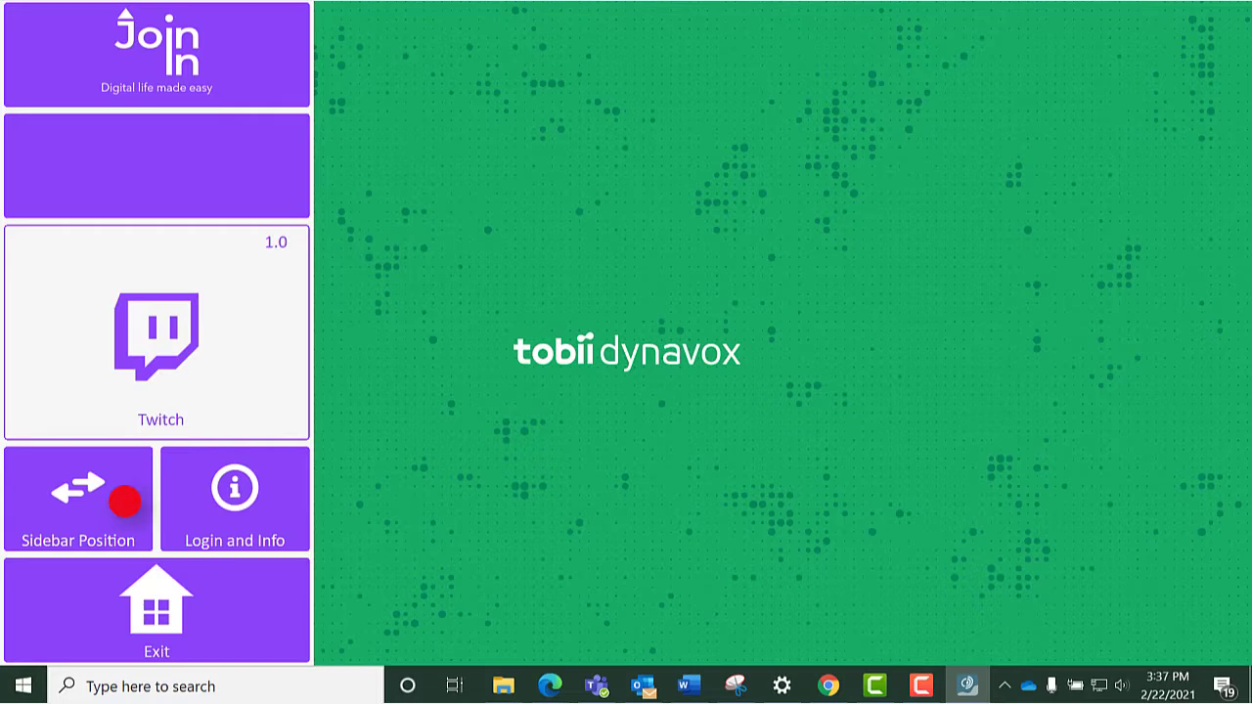
pyautogui.click(78, 499)
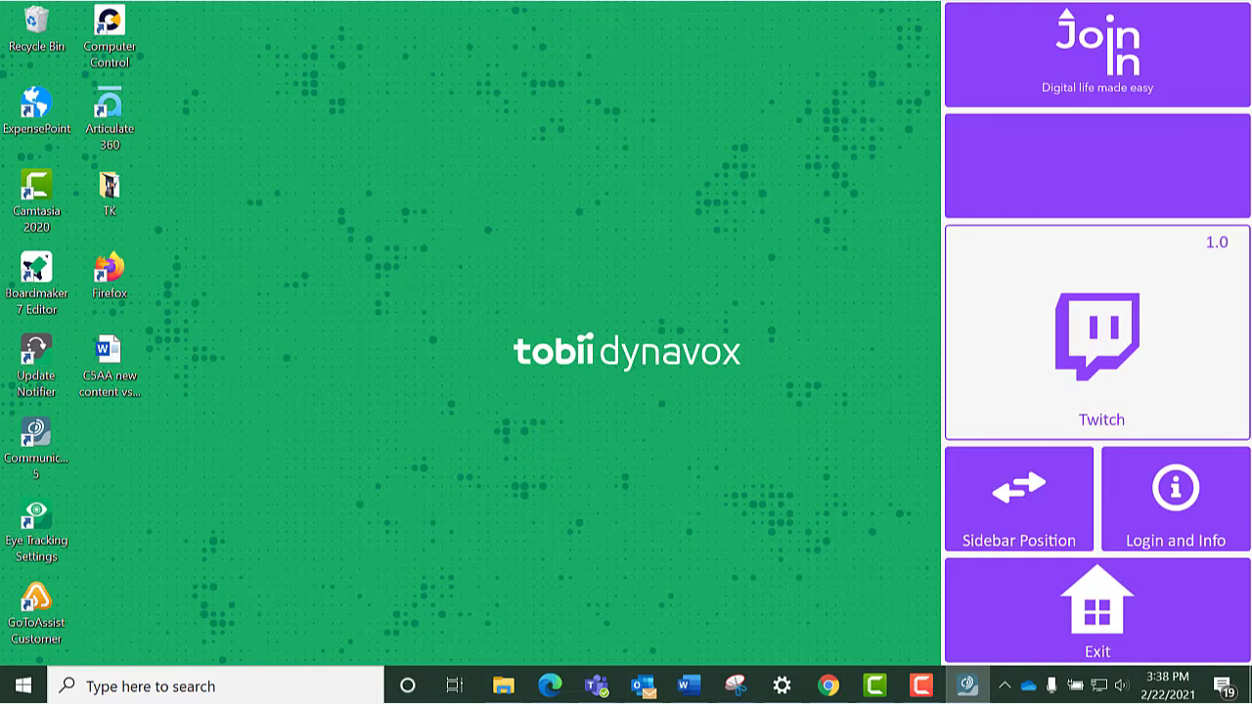
pyautogui.click(1098, 337)
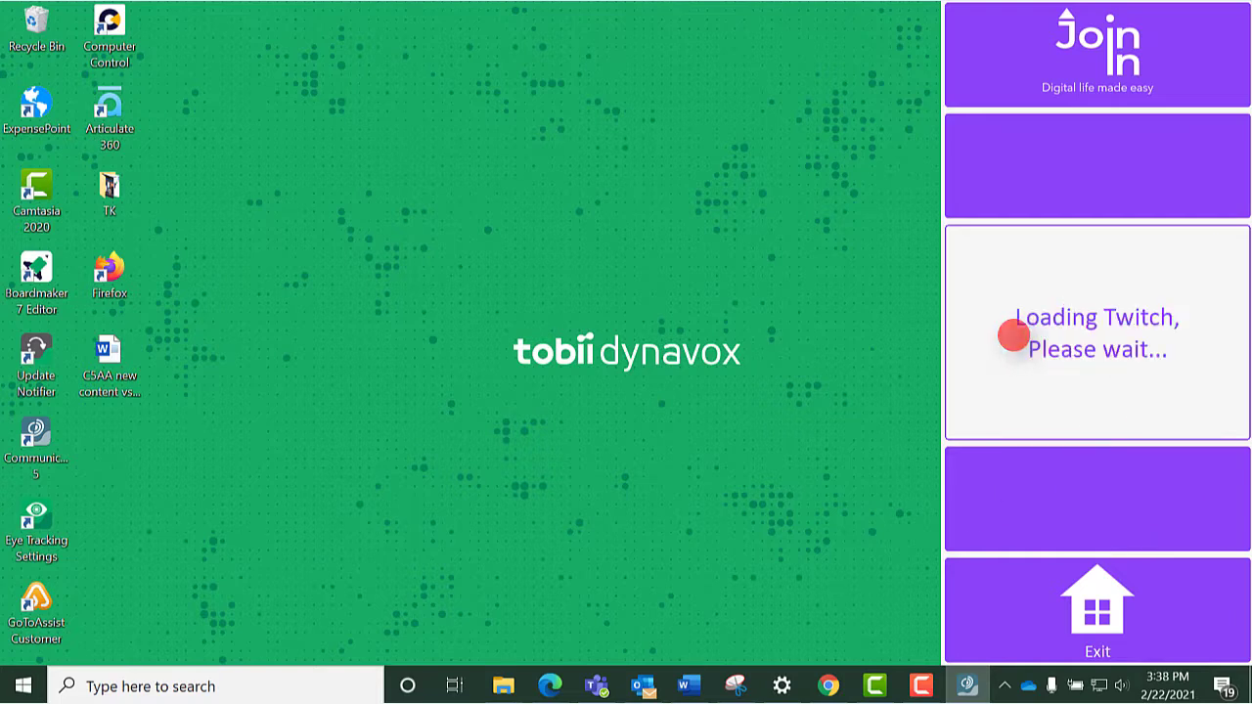
# Step: Let Twitch load, then turn on Select mode to outline the live channel cards
pyautogui.click(1096, 54)
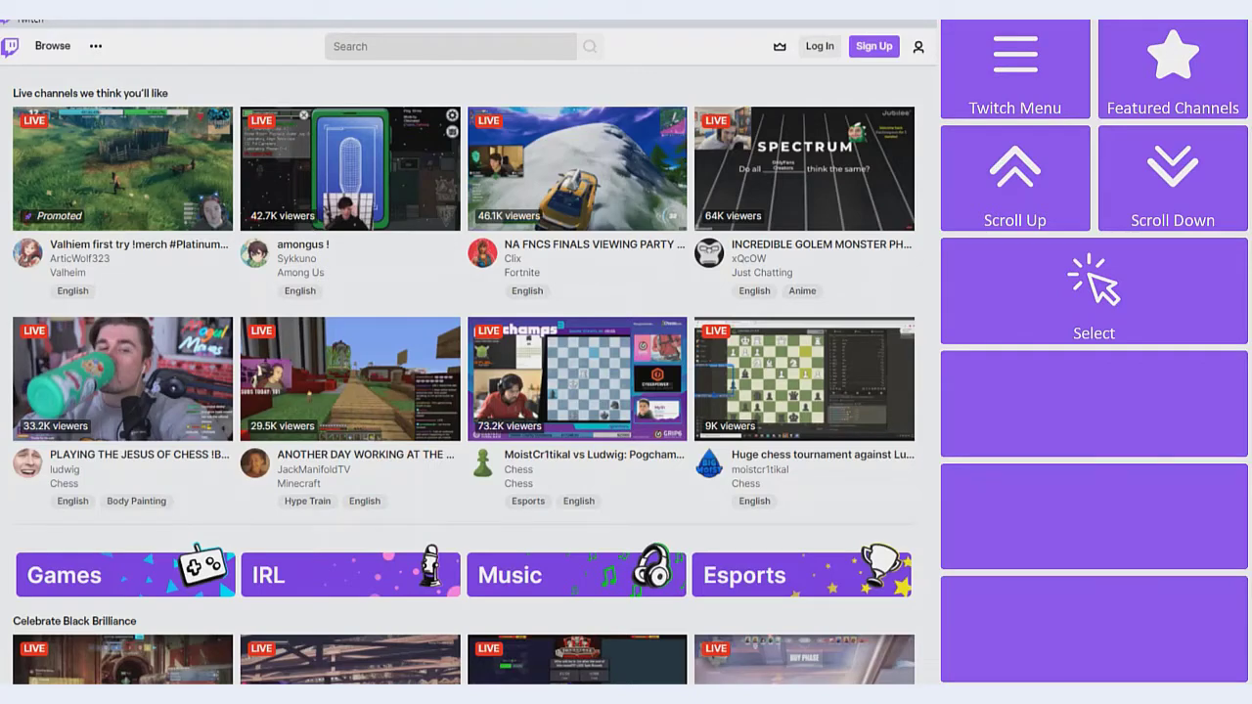
pyautogui.click(1095, 293)
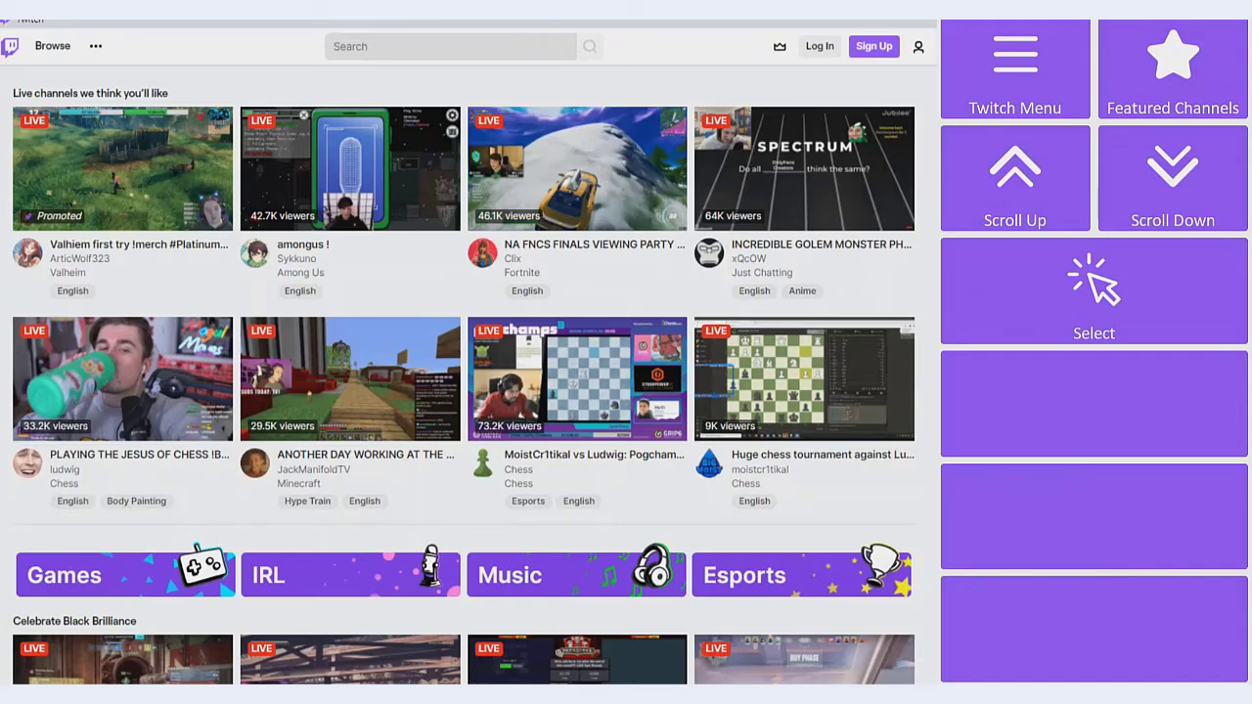
pyautogui.click(1094, 291)
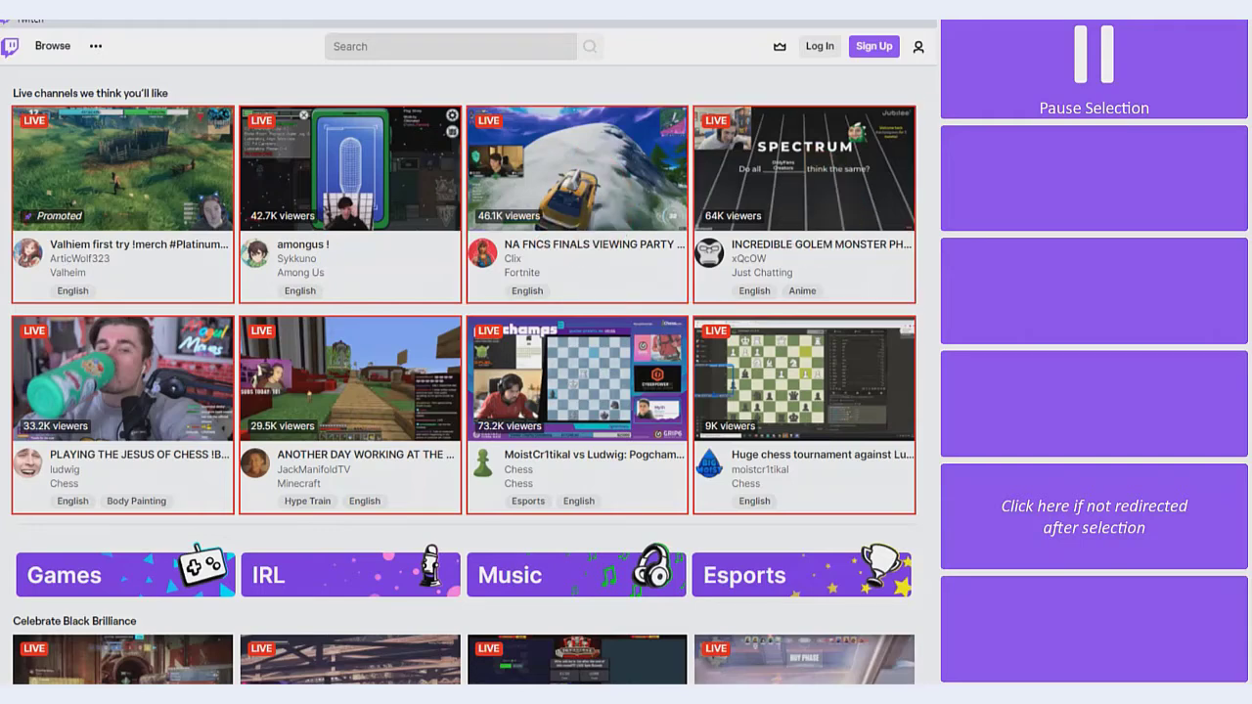
# Step: Open the WilburSoot Minecraft live stream by dwelling on its channel card
pyautogui.click(821, 46)
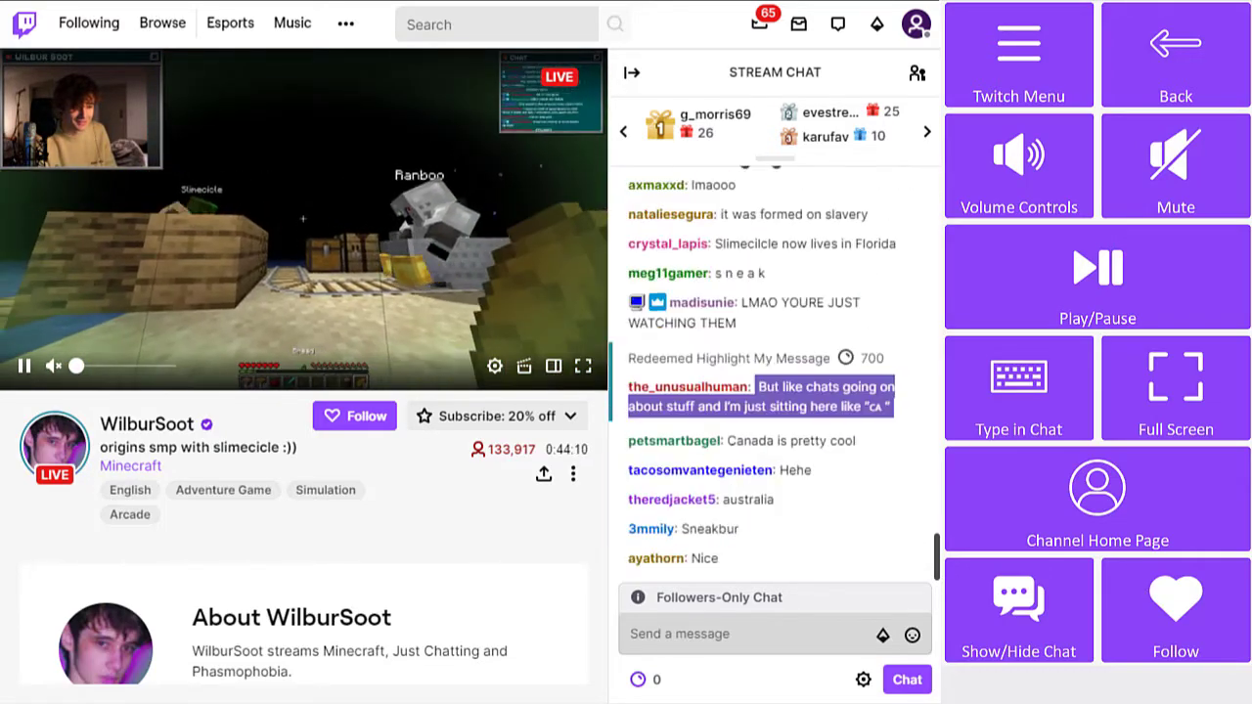
# Step: Hide and reshow the chat, open Volume Controls, then go to Following via Twitch Menu
pyautogui.click(1020, 610)
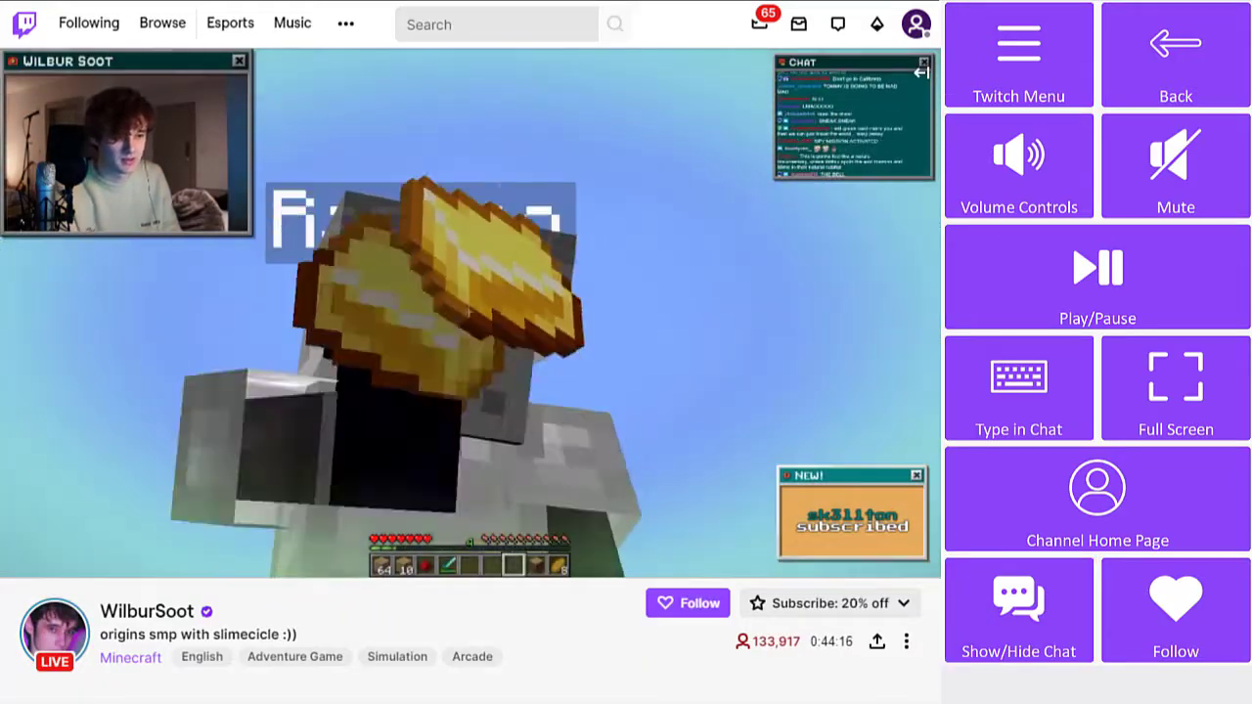
pyautogui.click(1020, 610)
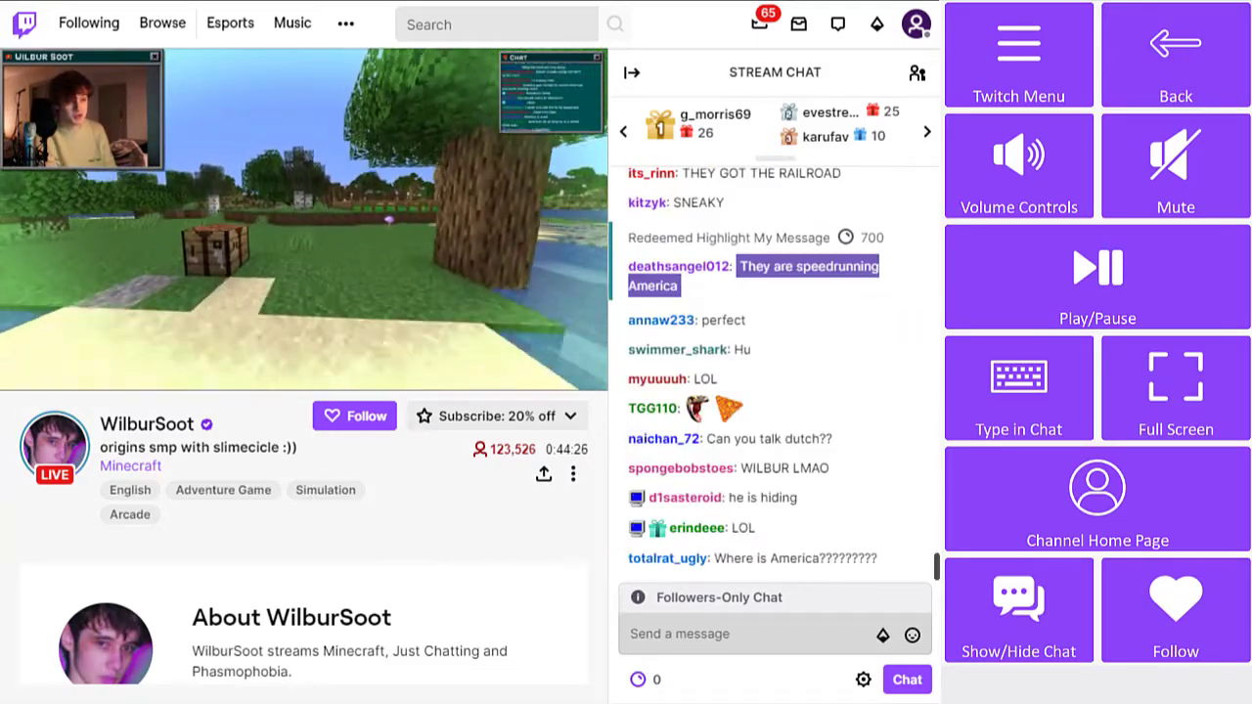
pyautogui.click(1096, 277)
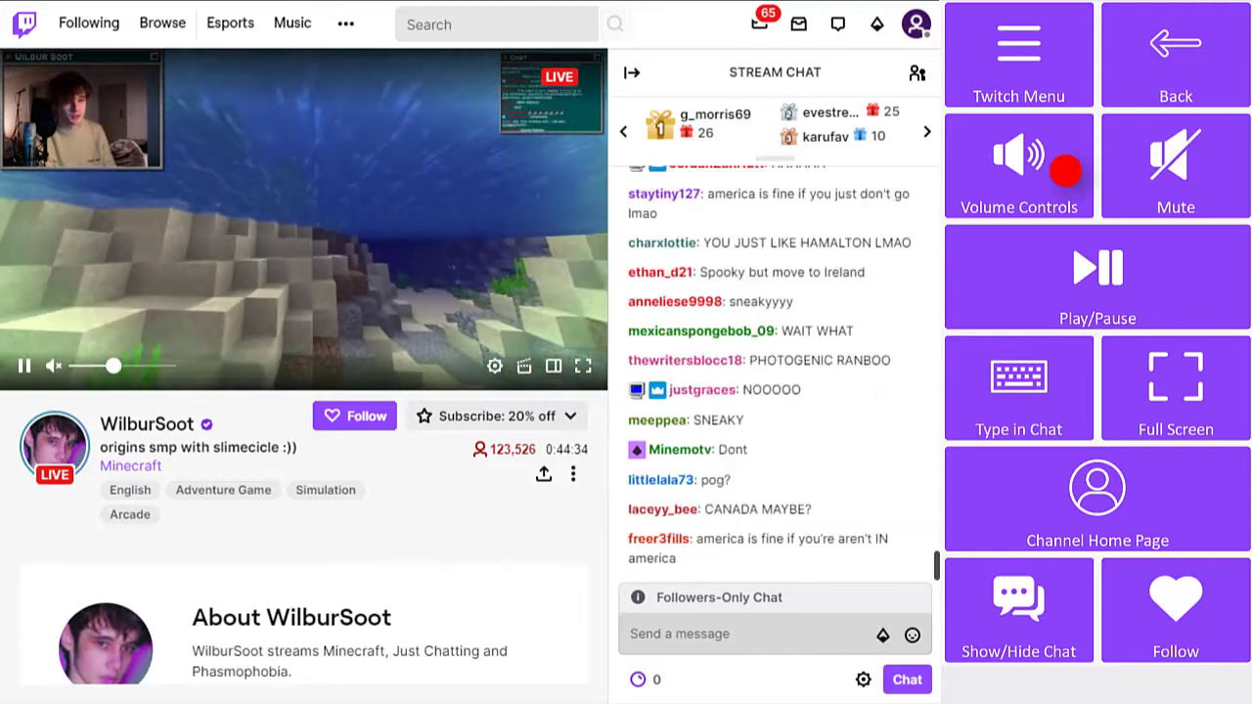
pyautogui.click(1018, 166)
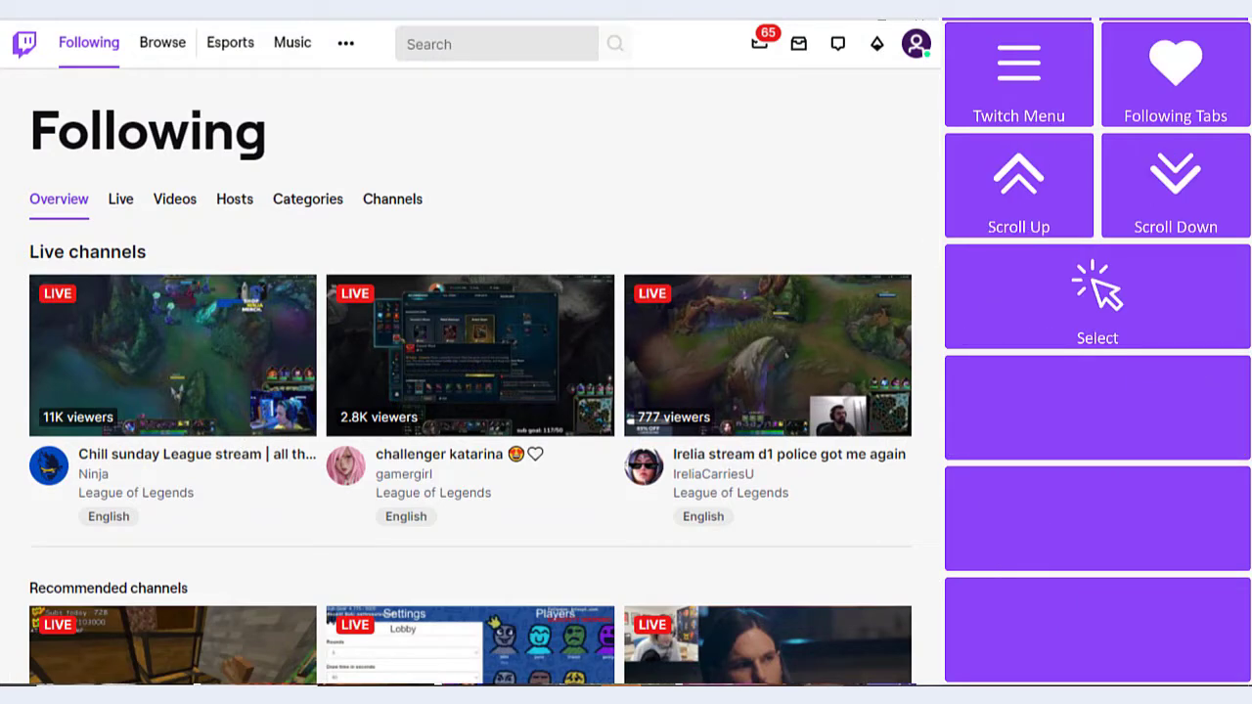
# Step: Turn on Select mode and open Ninja's Chill sunday League stream from Following
pyautogui.click(1098, 293)
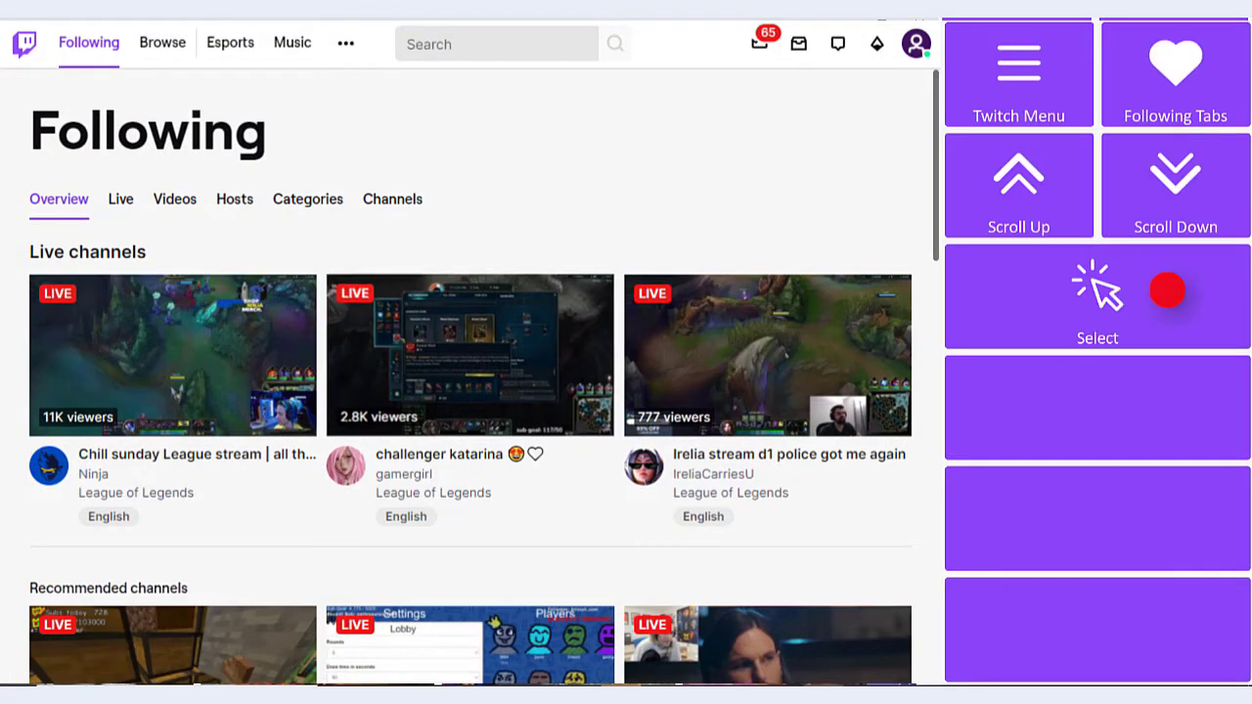
pyautogui.click(1097, 296)
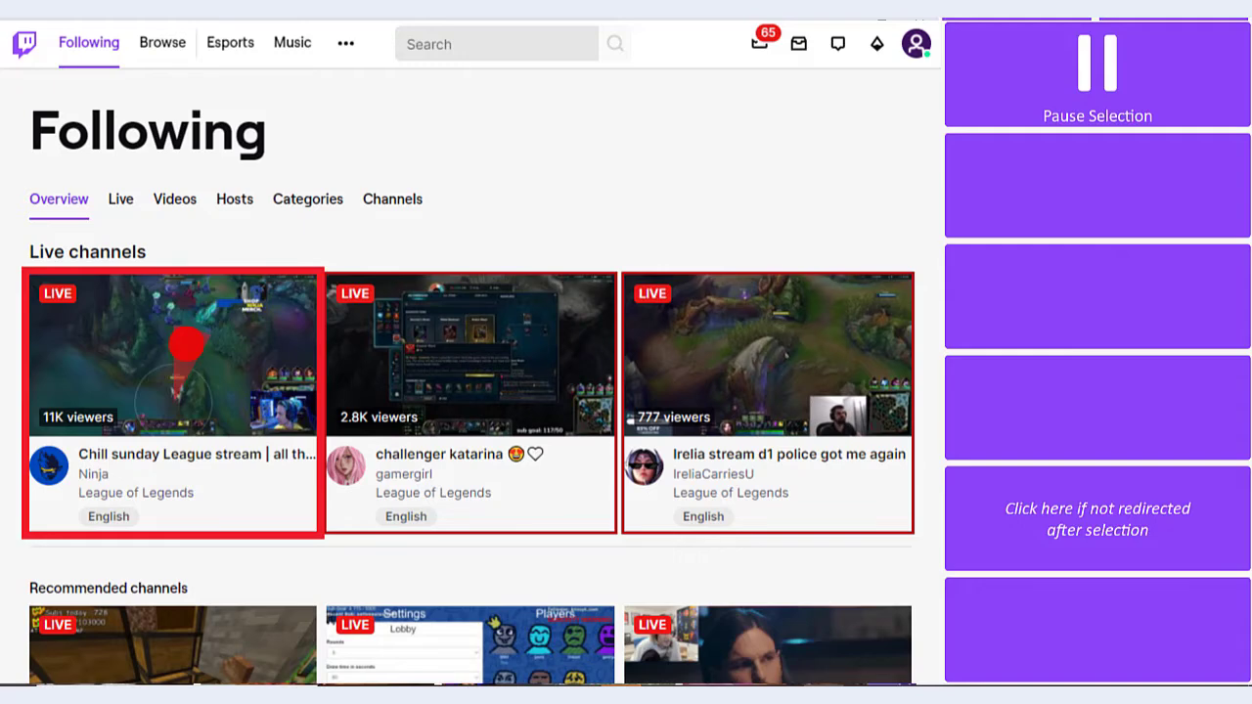
pyautogui.click(171, 357)
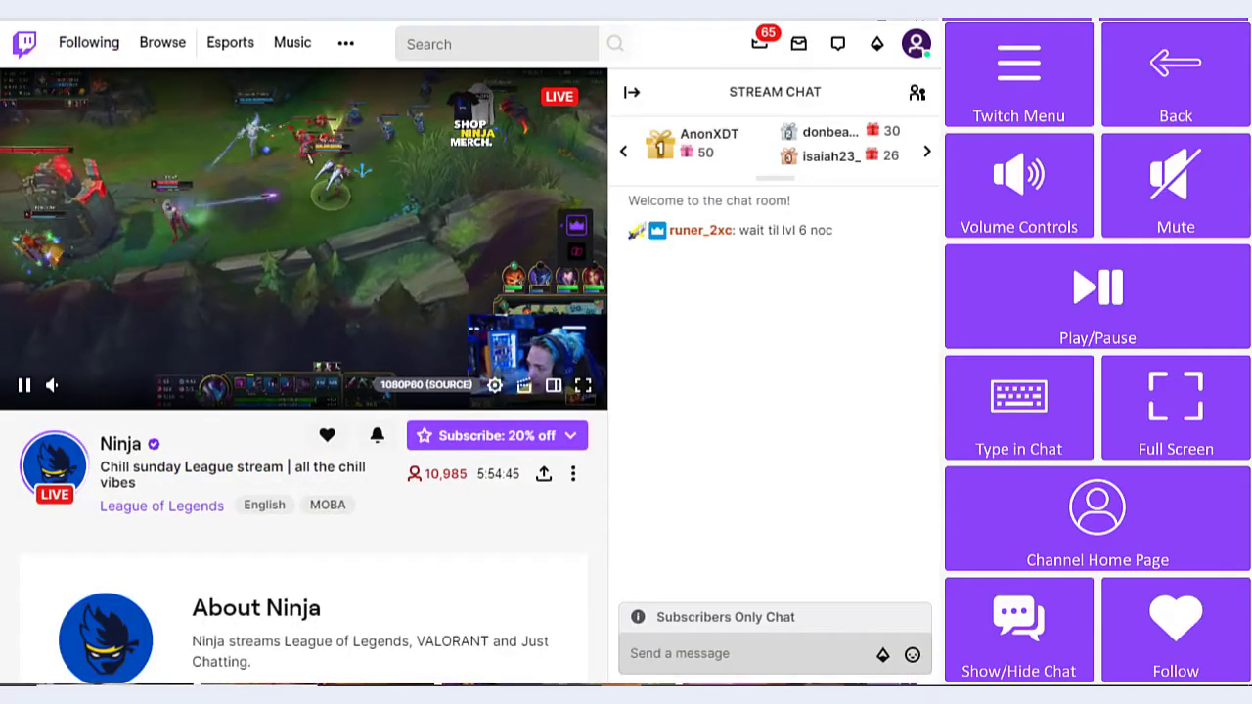
# Step: Type 'Cool' into the stream chat and request to exit Twitch
pyautogui.click(1019, 408)
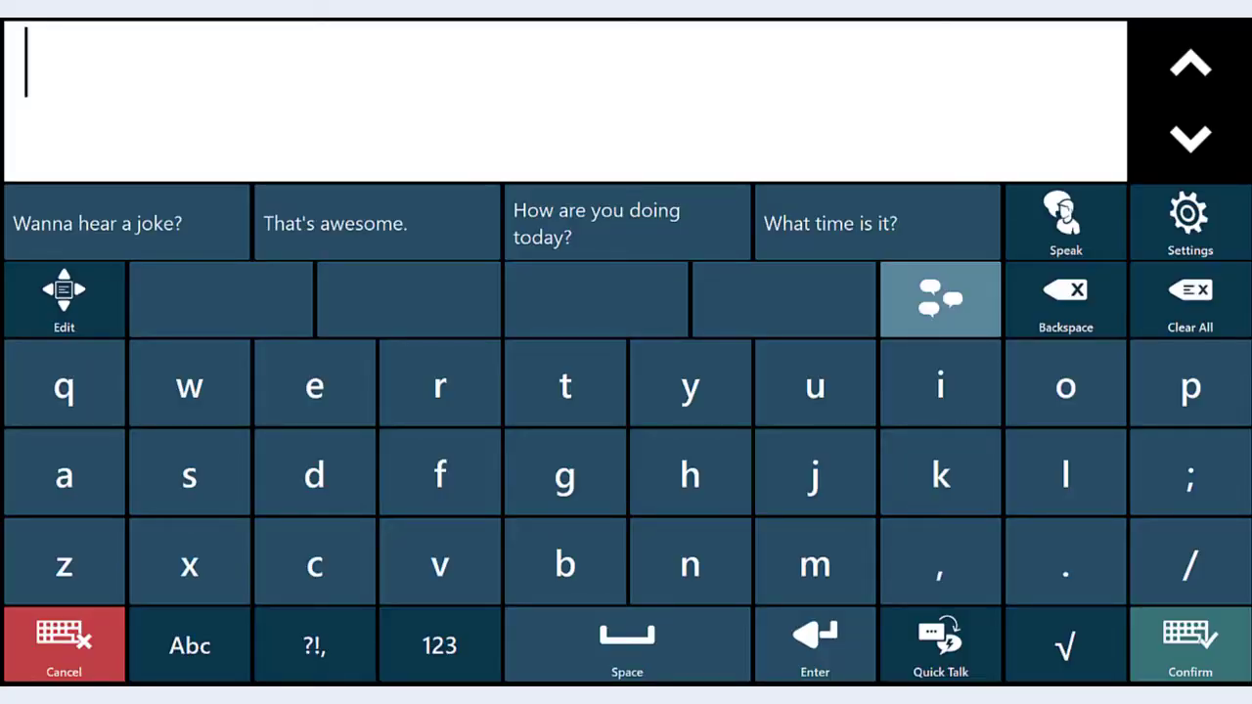
pyautogui.write('Cool')
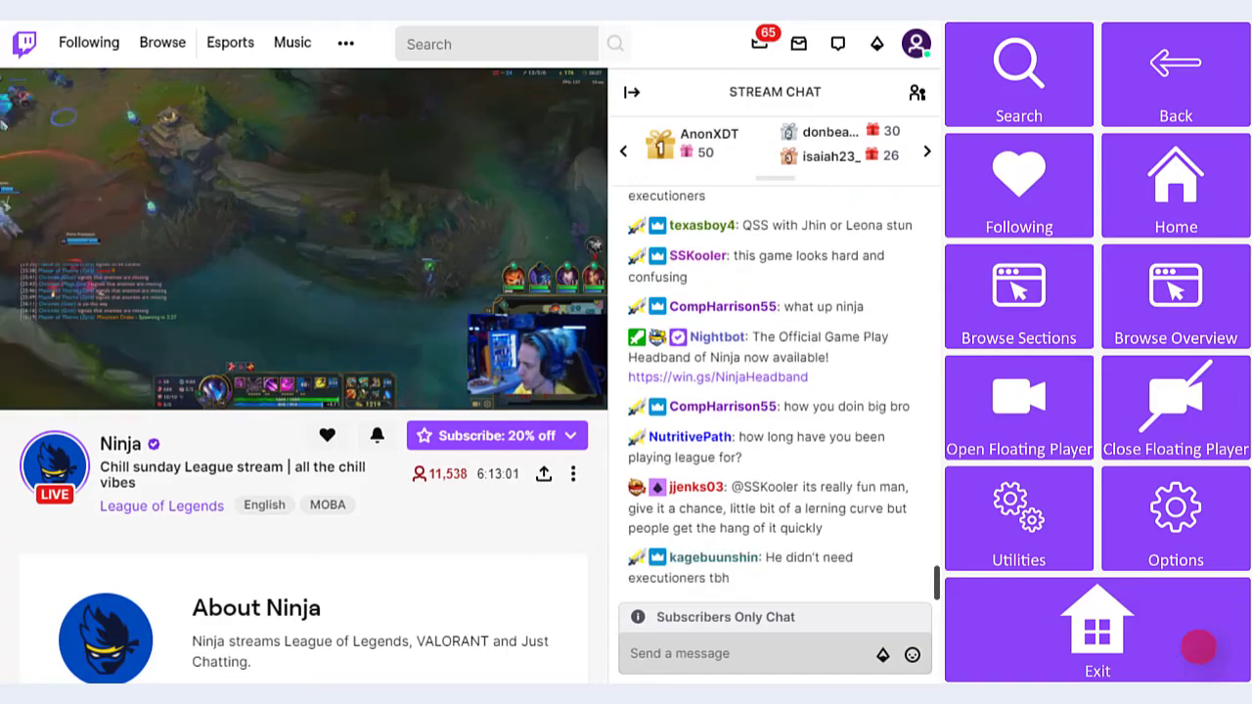
pyautogui.click(1098, 641)
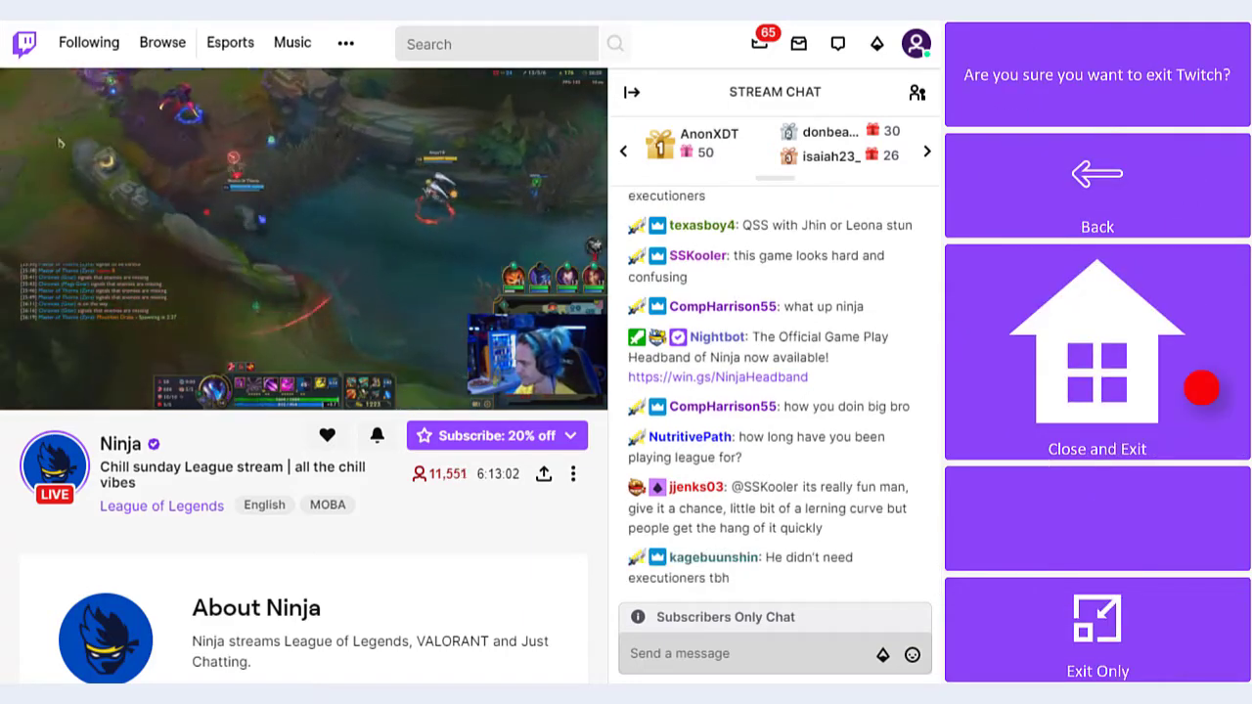